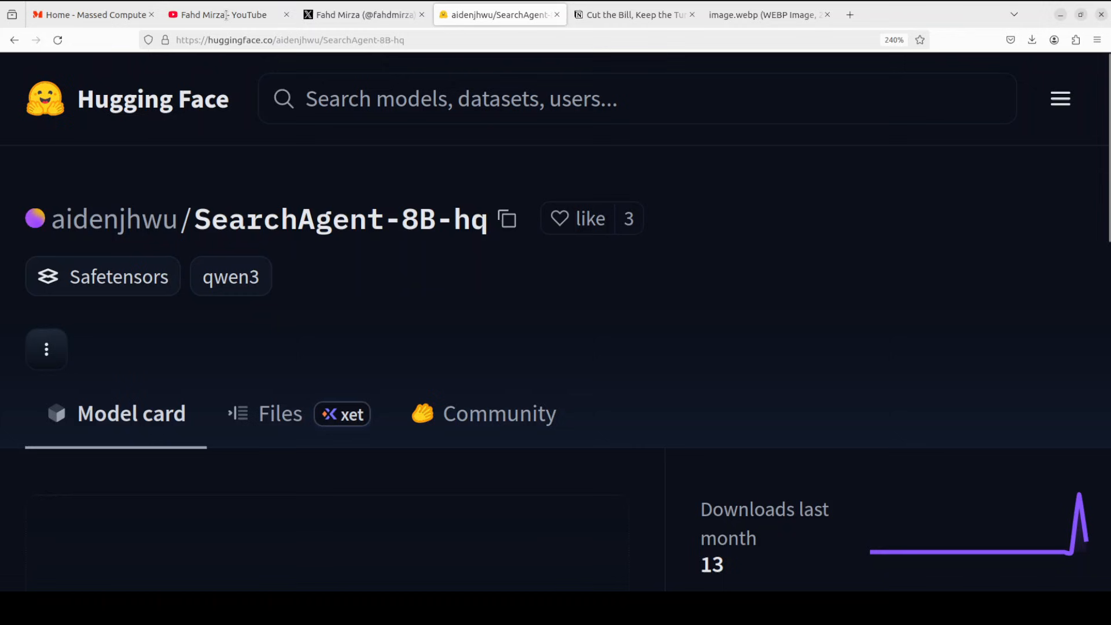
- Pass through the YouTube channel tab to reach the creator's X profile
left_click(220, 14)
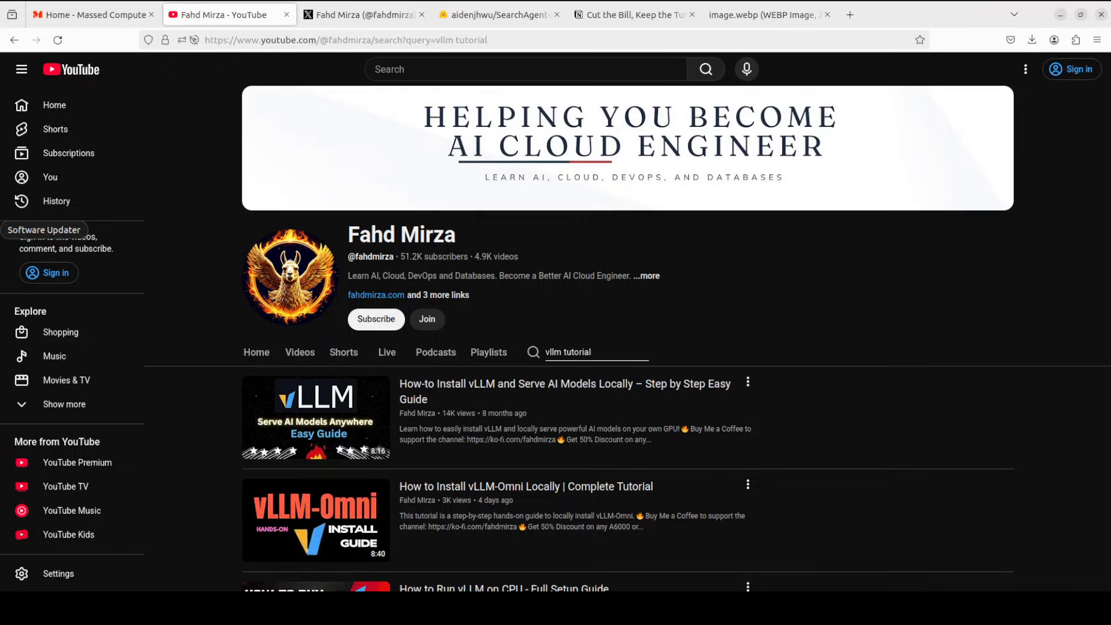
left_click(363, 14)
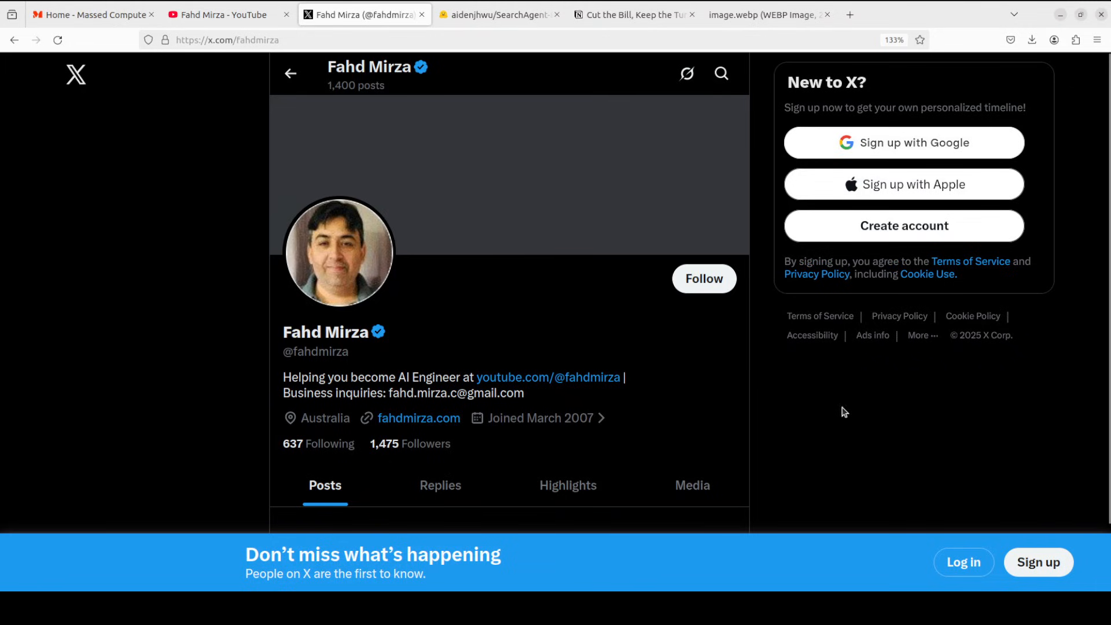
mouse_move(879, 414)
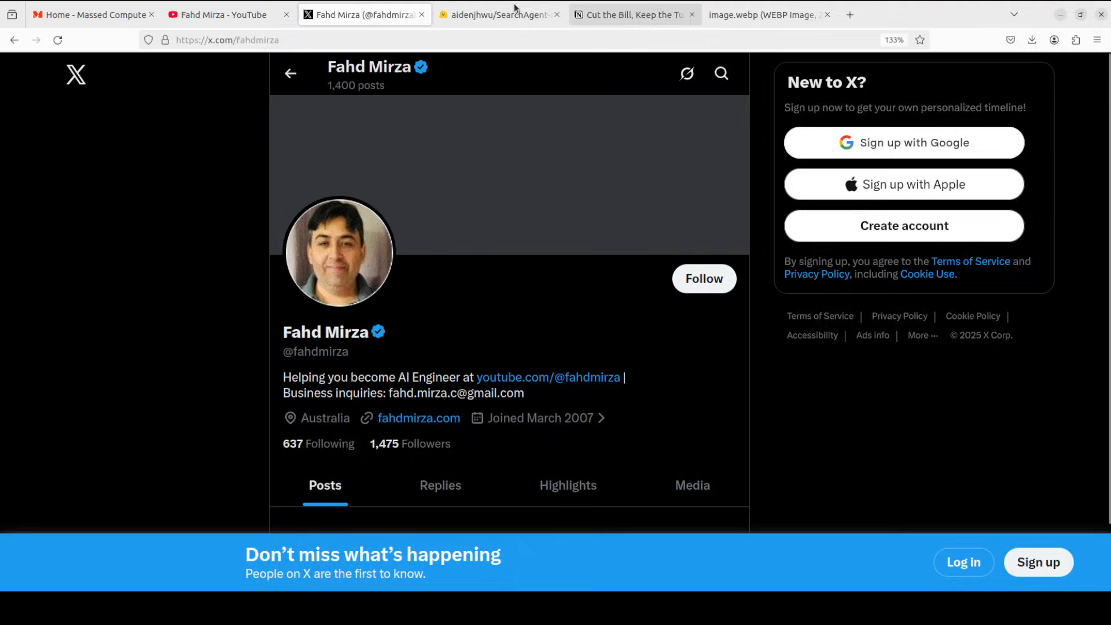
- Switch to the Hugging Face SearchAgent-8B-hq tab showing its model card
left_click(496, 14)
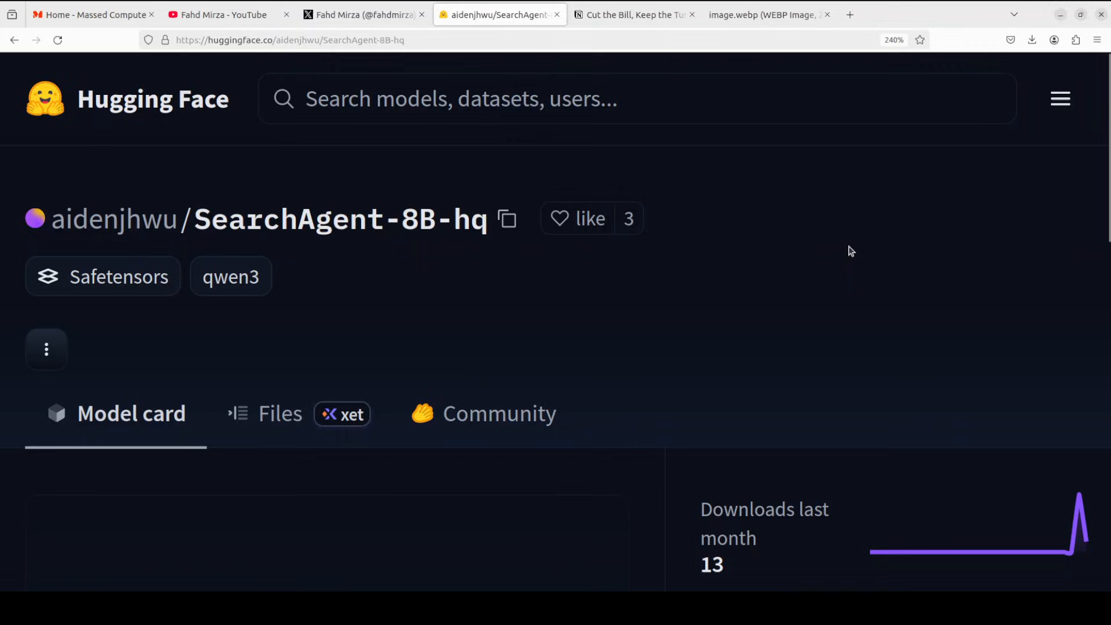
mouse_move(840, 244)
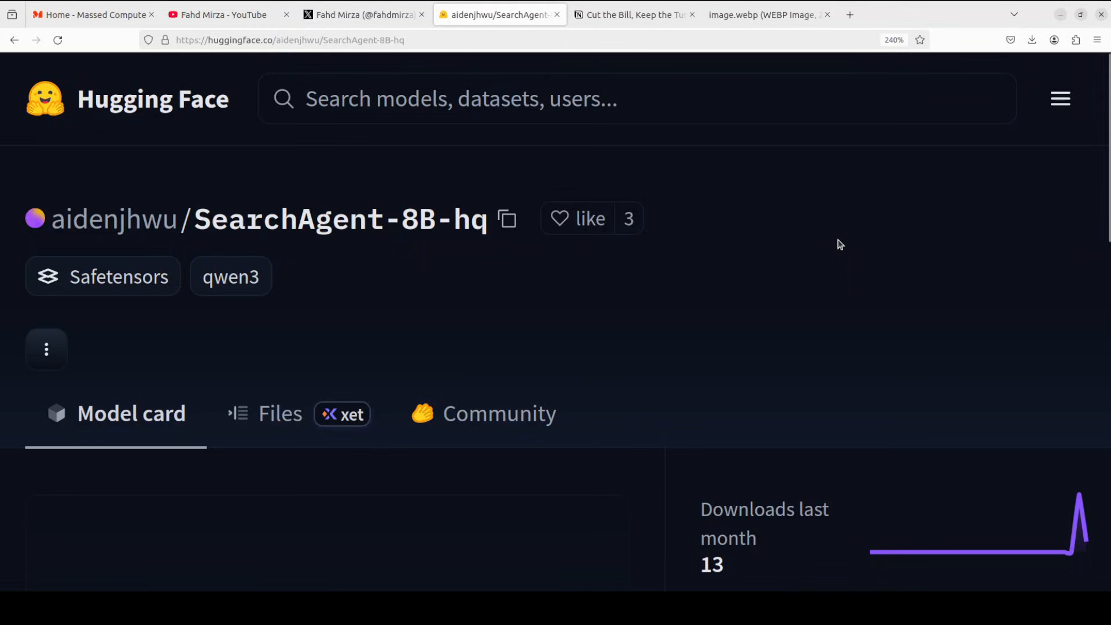
mouse_move(732, 243)
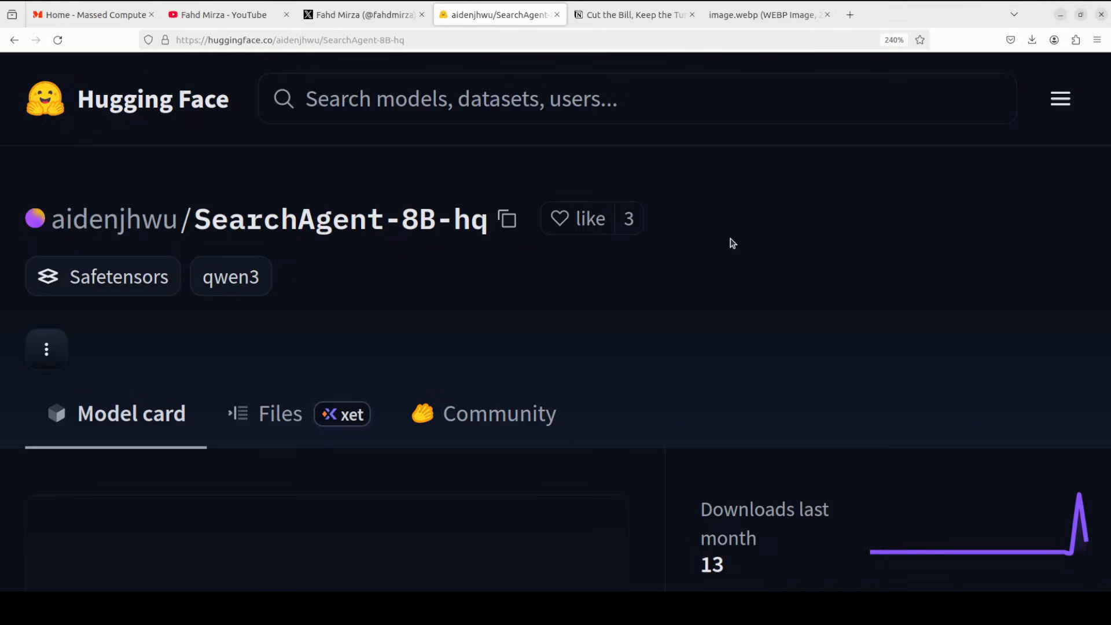
mouse_move(758, 331)
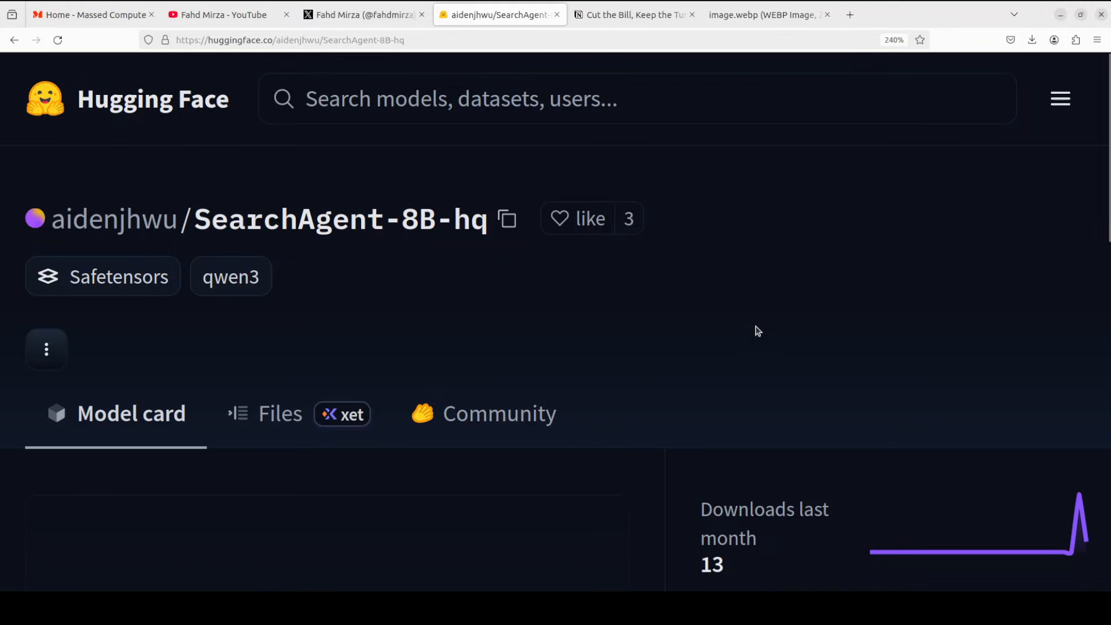
mouse_move(924, 341)
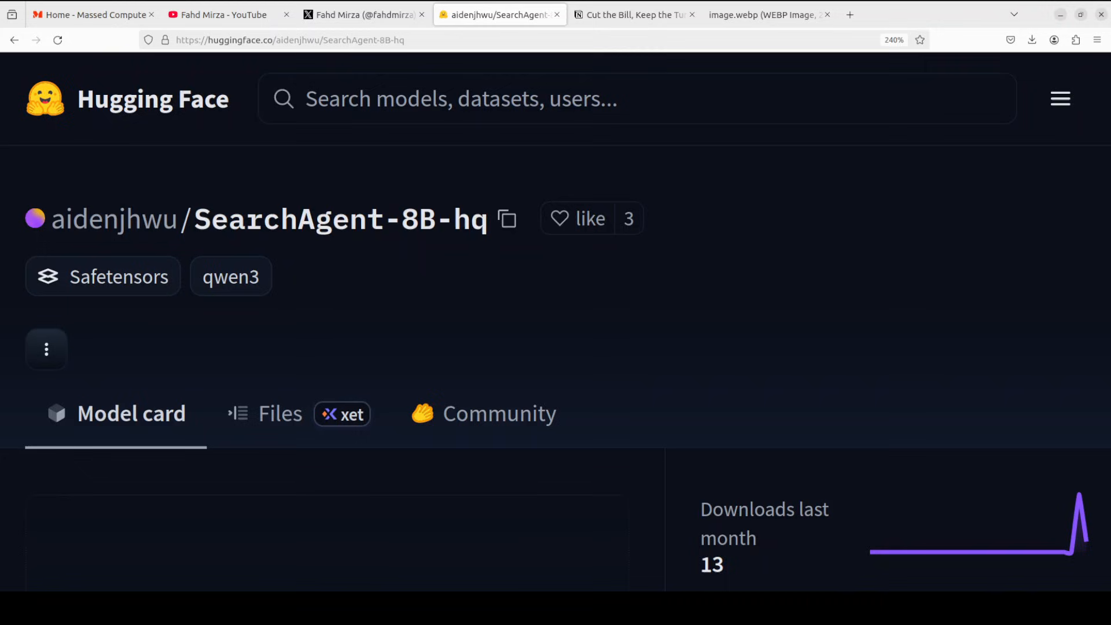
mouse_move(588, 27)
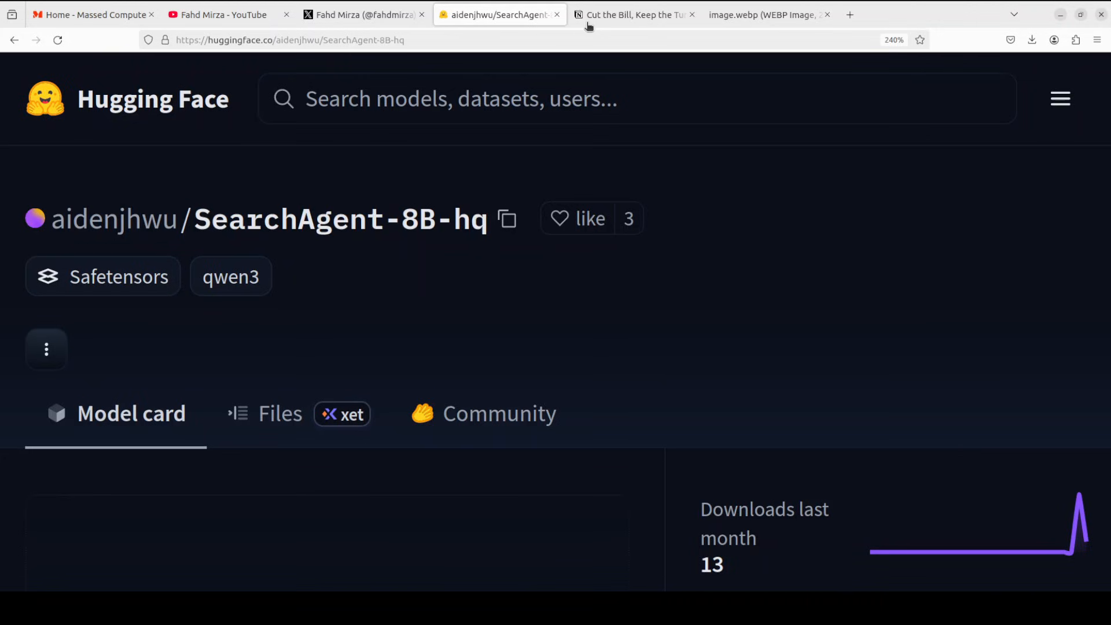
- Switch to the Notion tab showing the Multi-Turn Search RL article's TL;DR
left_click(631, 14)
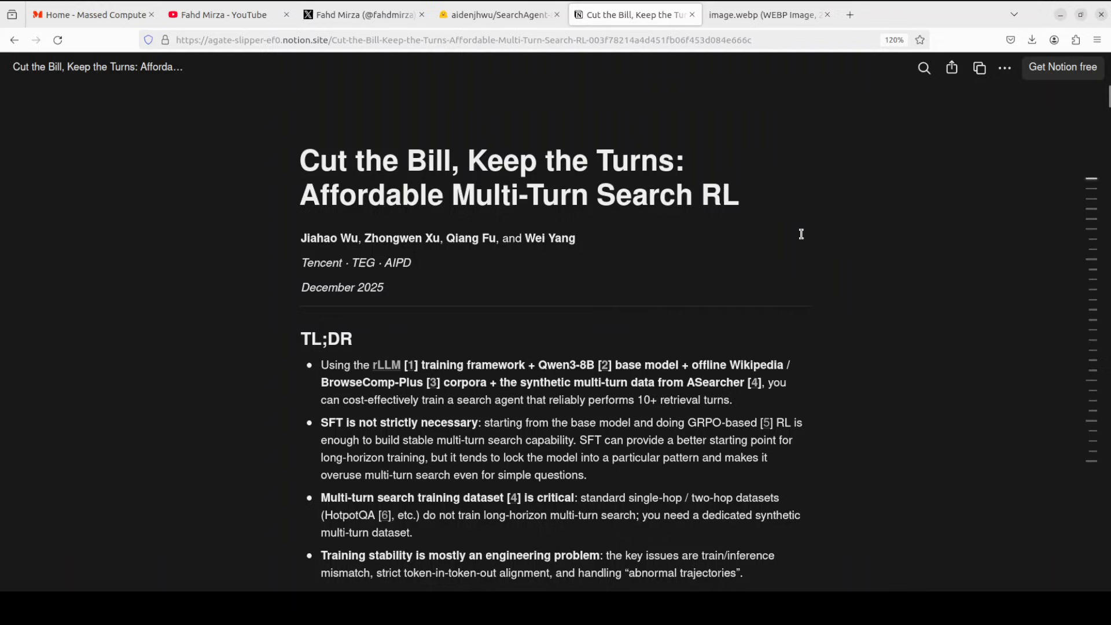
mouse_move(790, 230)
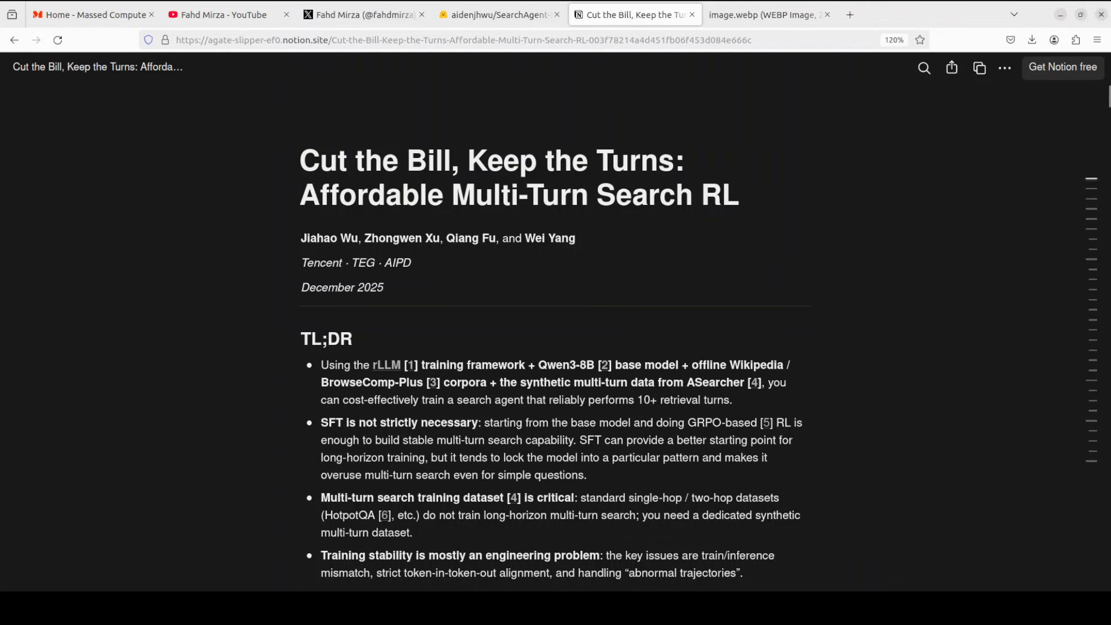
- Switch to the image.webp tab plotting accuracy against search calls
left_click(764, 14)
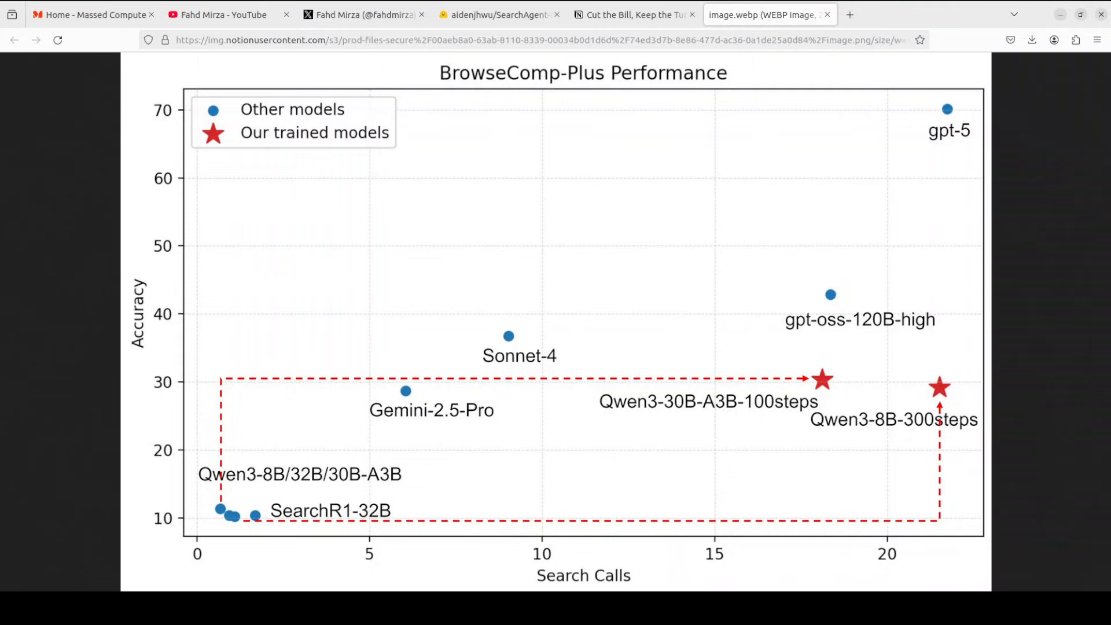
mouse_move(799, 348)
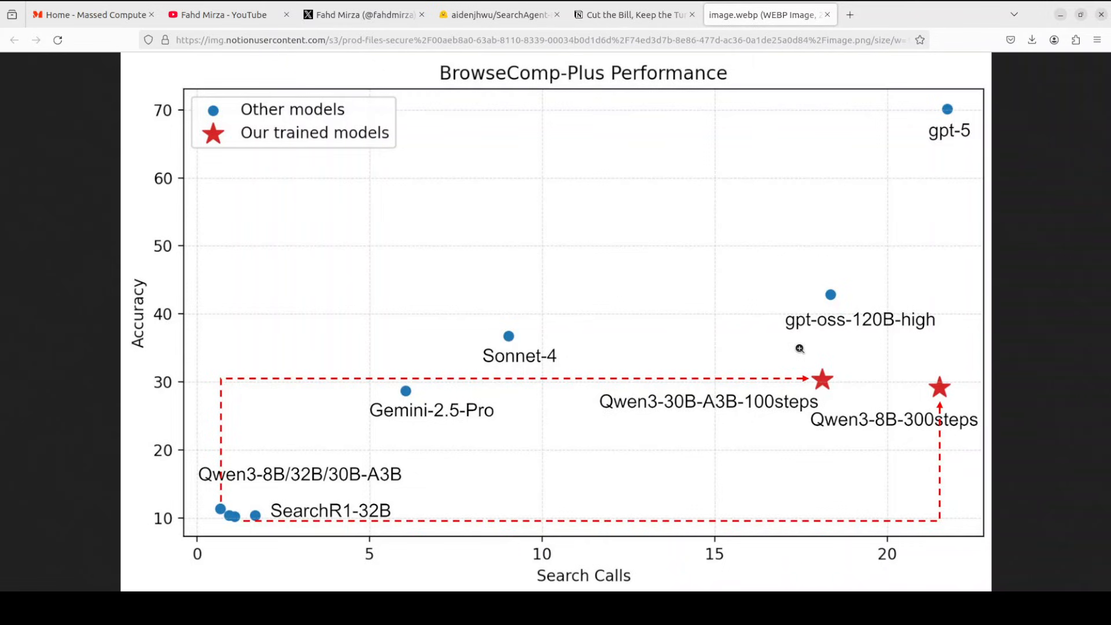
mouse_move(720, 325)
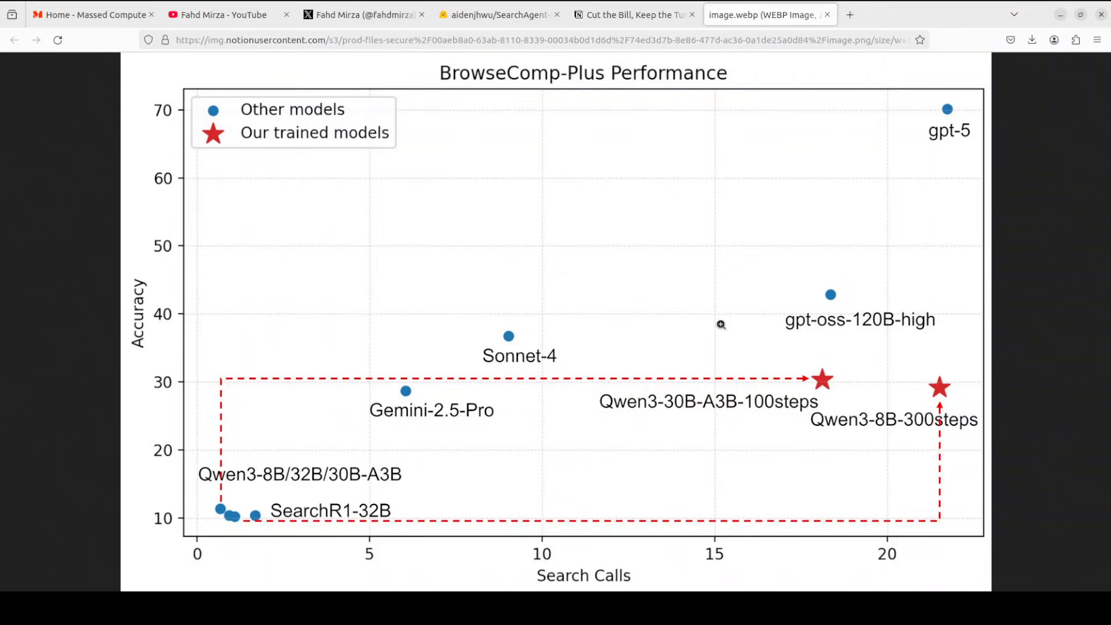
mouse_move(718, 323)
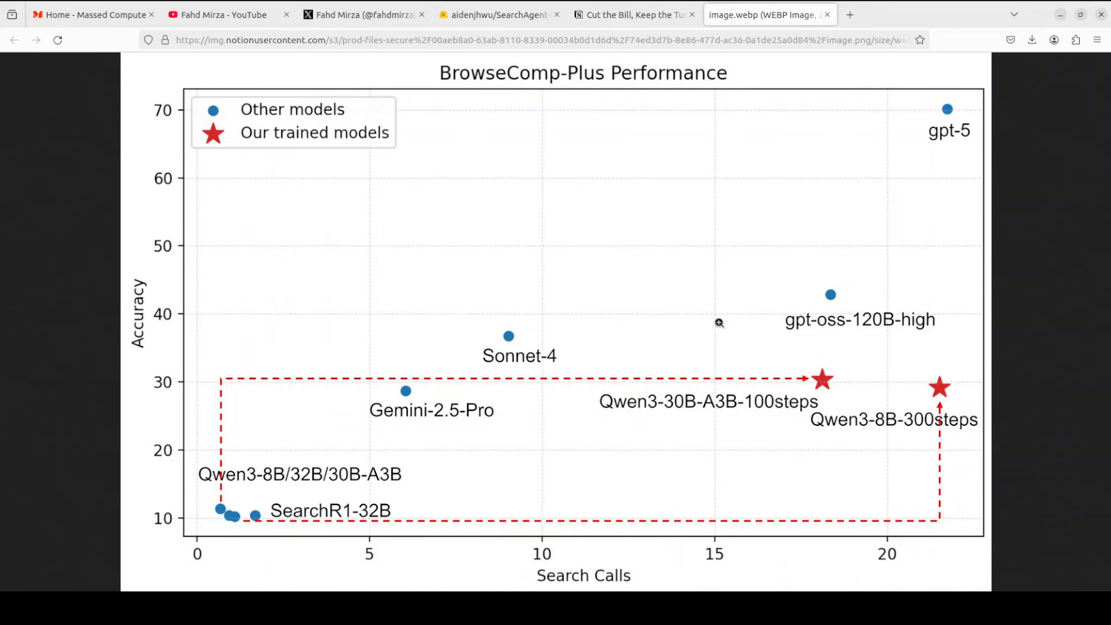
mouse_move(713, 325)
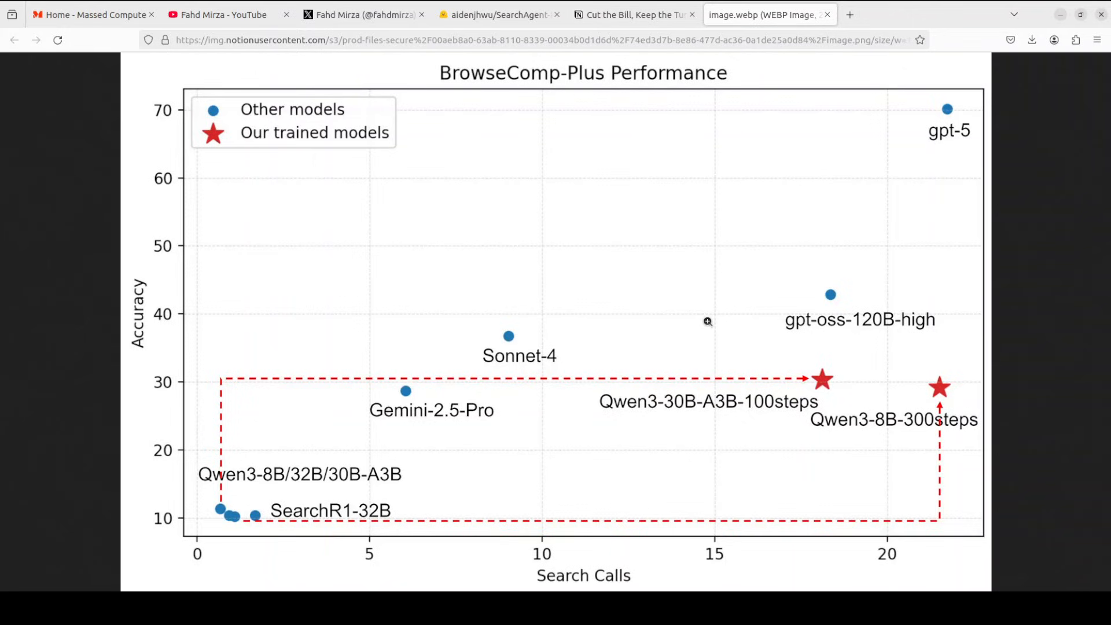
- Focus the terminal, confirm Ubuntu 22.04.4 LTS, and type nvidia-smi
left_click(496, 14)
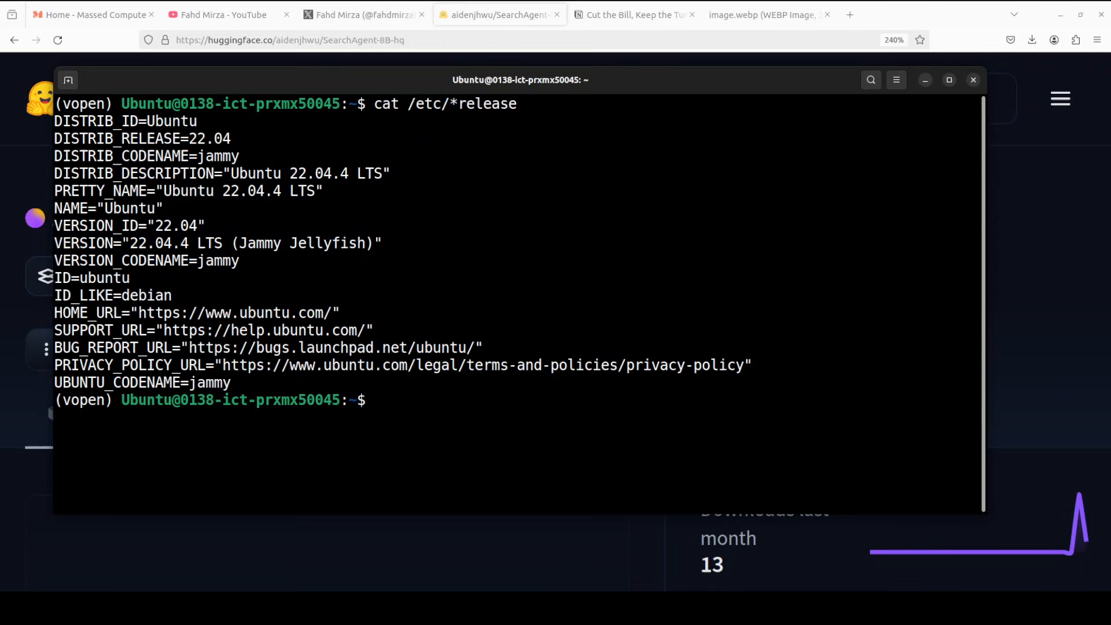
type("nvidia-smi")
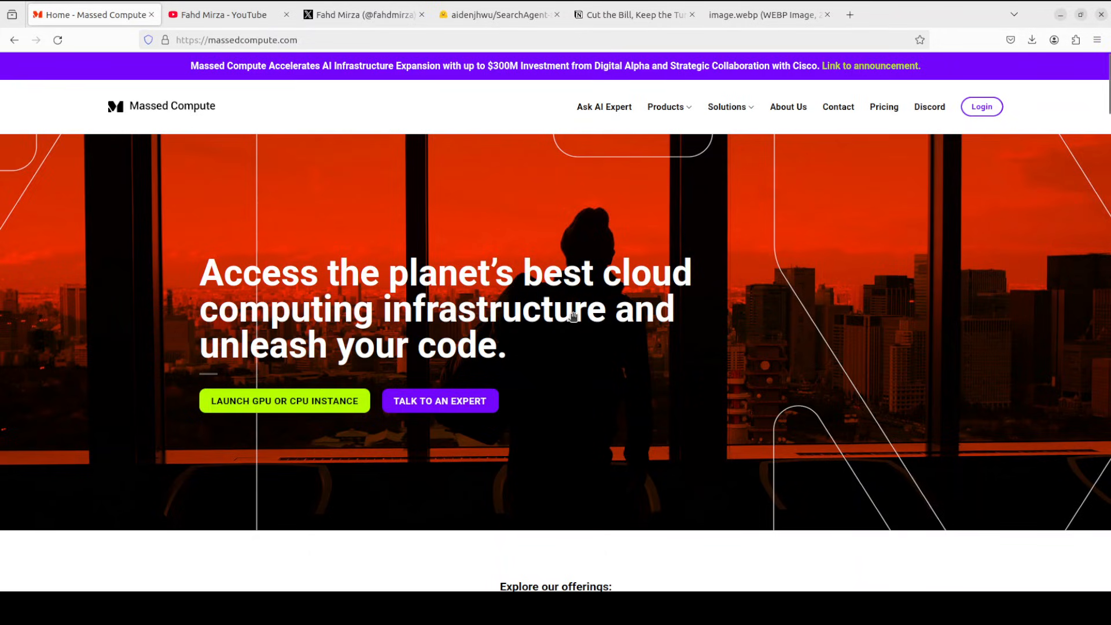
mouse_move(496, 289)
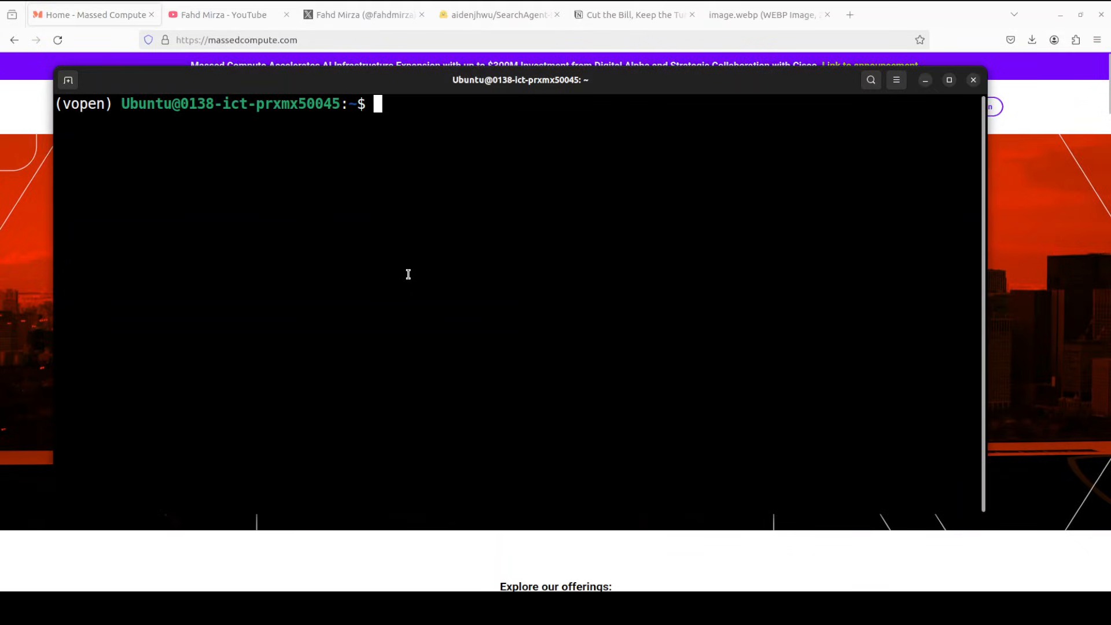
- Paste the vllm serve command for SearchAgent-8B-hq, then view the vLLM tutorial results
right_click(408, 274)
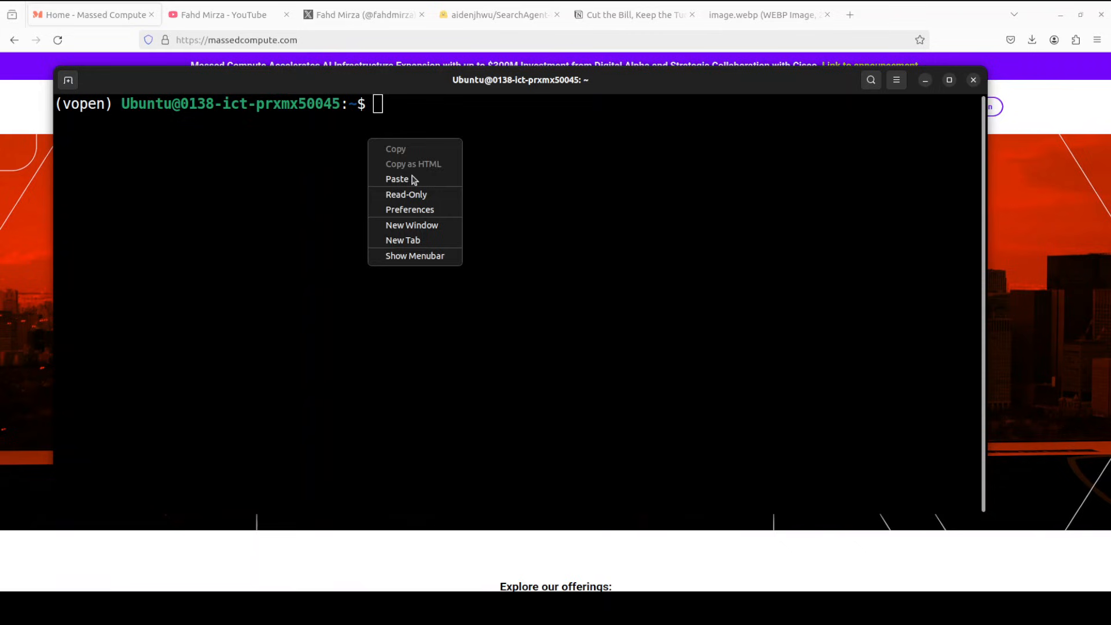
left_click(397, 179)
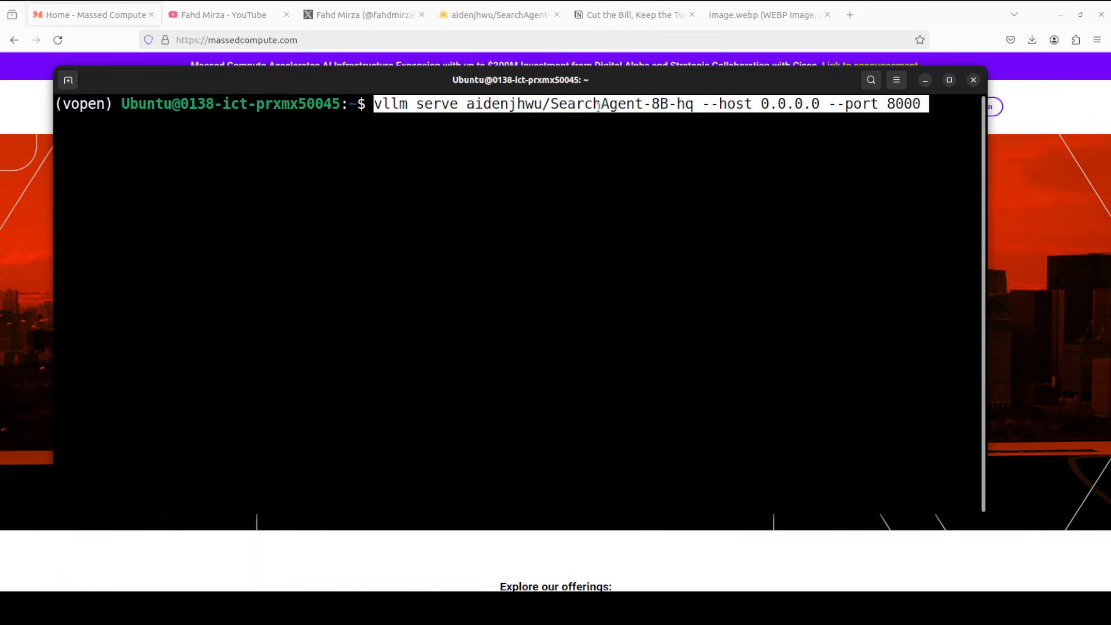
left_click(221, 14)
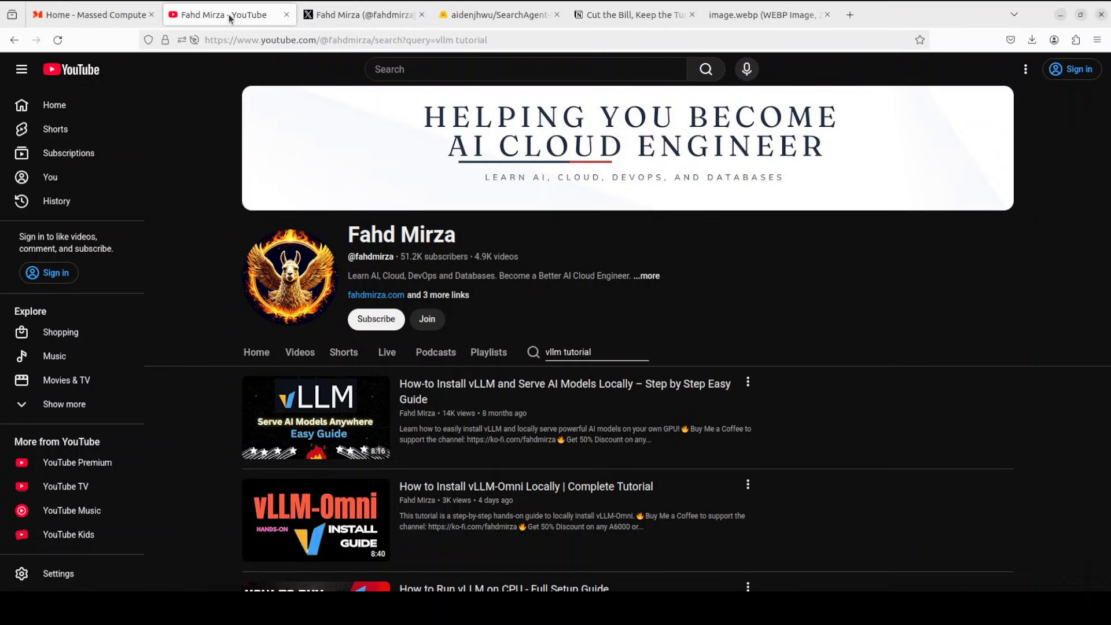
mouse_move(693, 442)
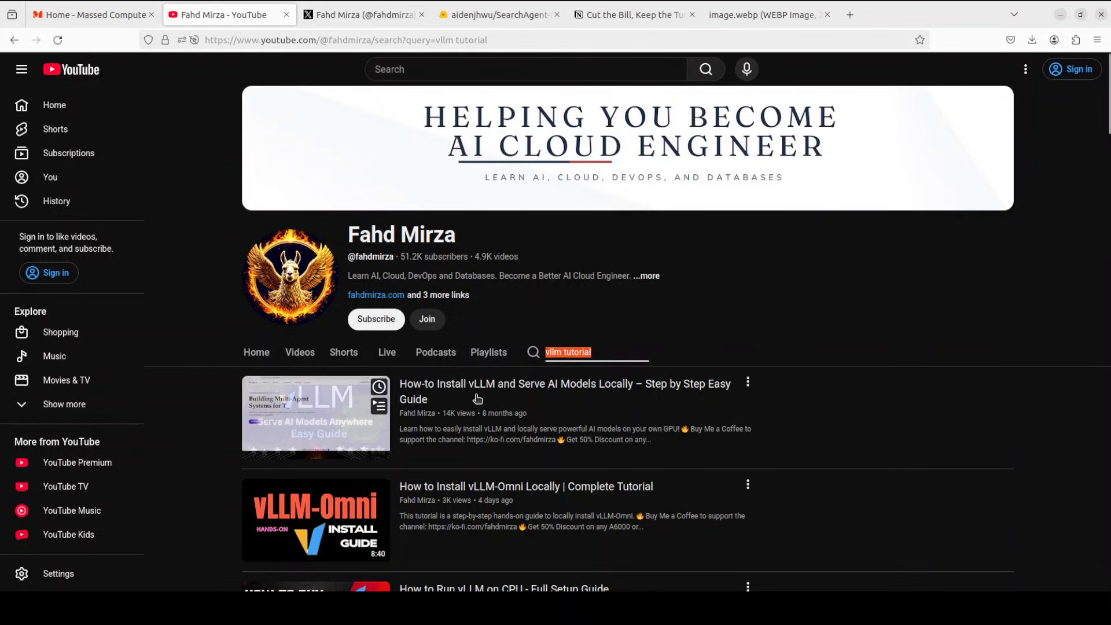
mouse_move(839, 322)
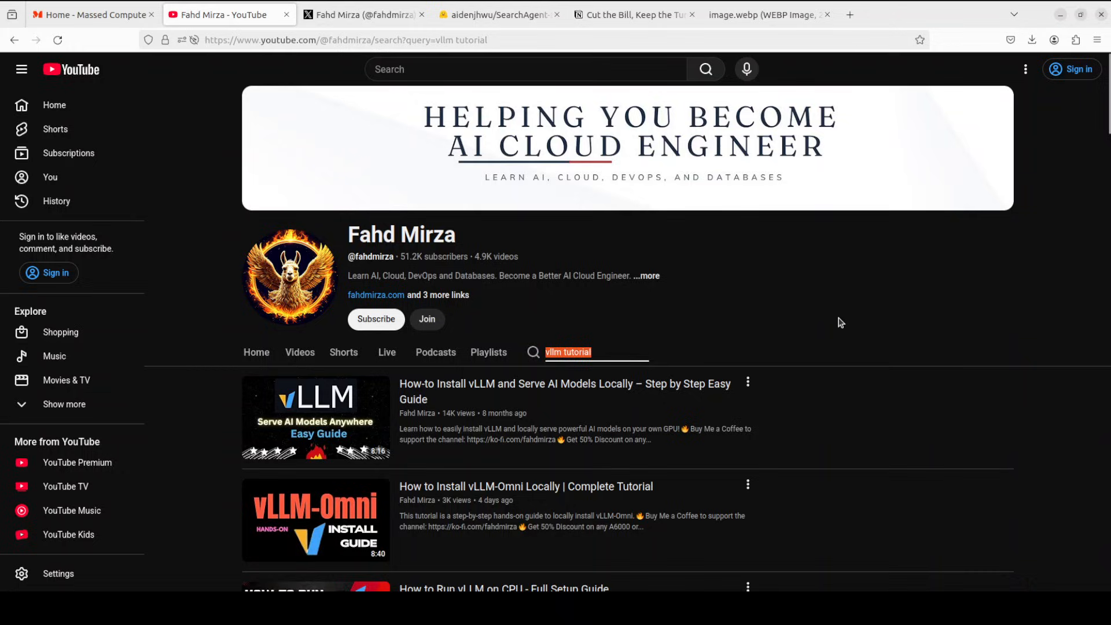
mouse_move(799, 314)
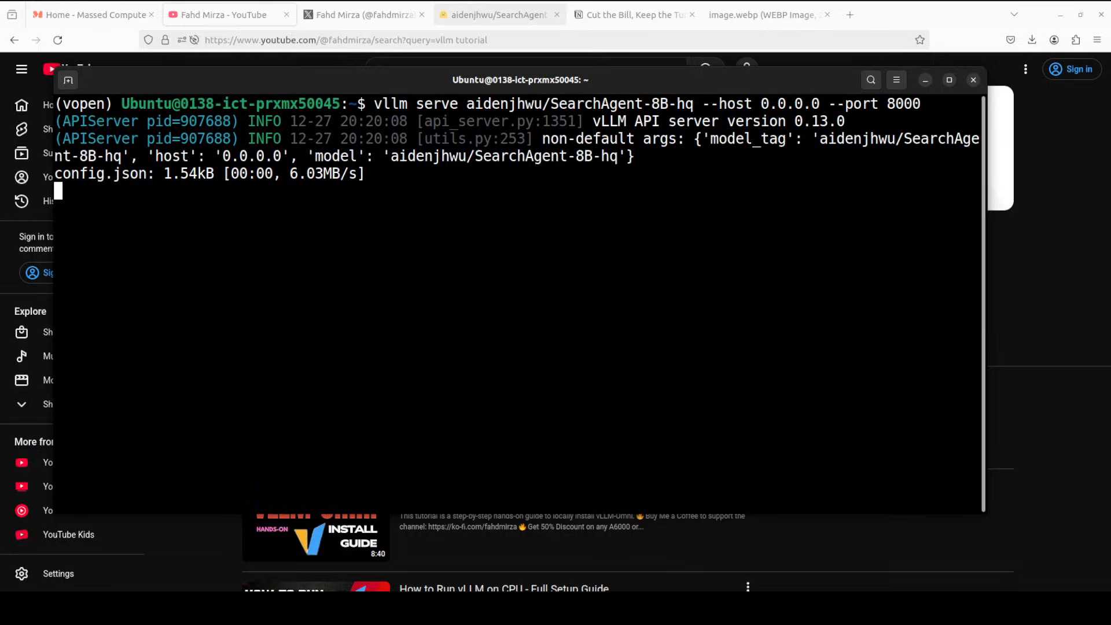
- Browse the SearchAgent-8B-hq and SearchAgent-A3B pages, then the BrowseComp-Plus chart
left_click(500, 14)
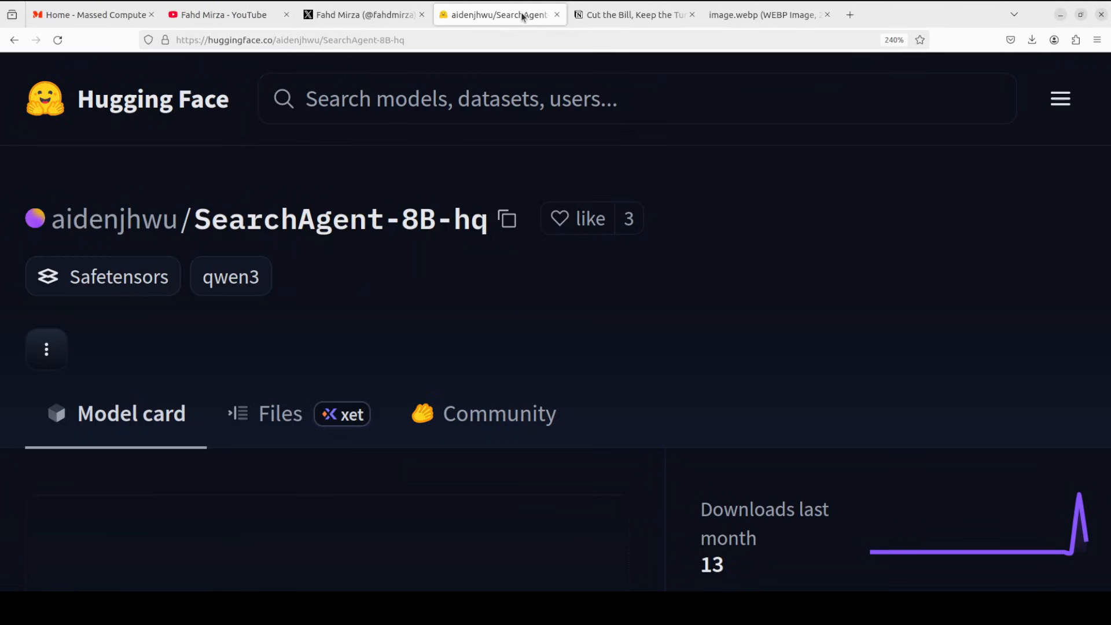
mouse_move(527, 309)
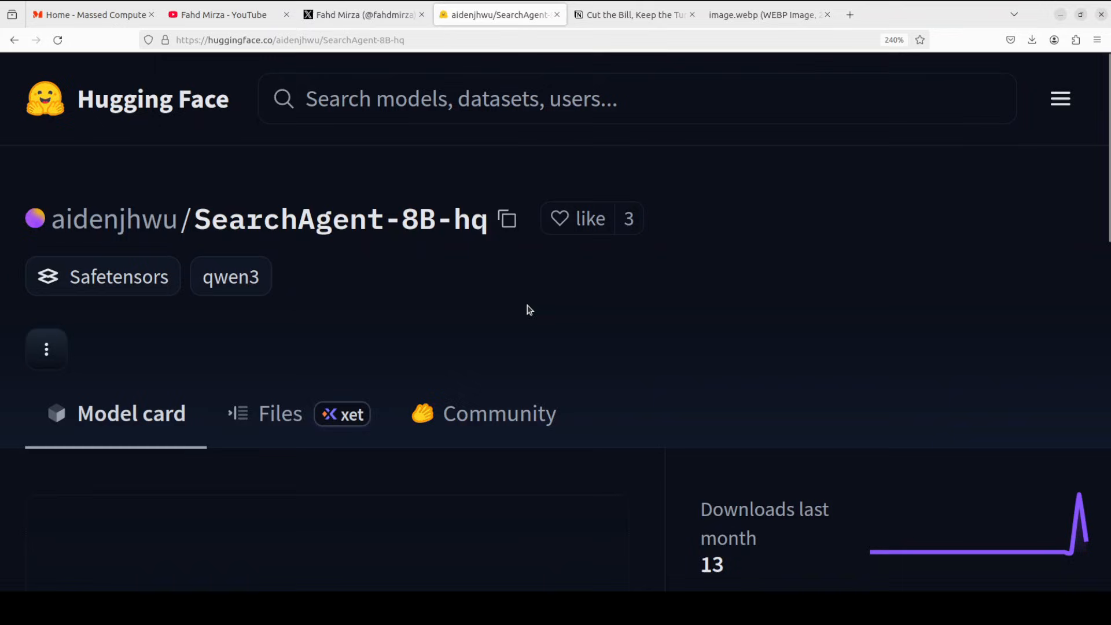
mouse_move(492, 260)
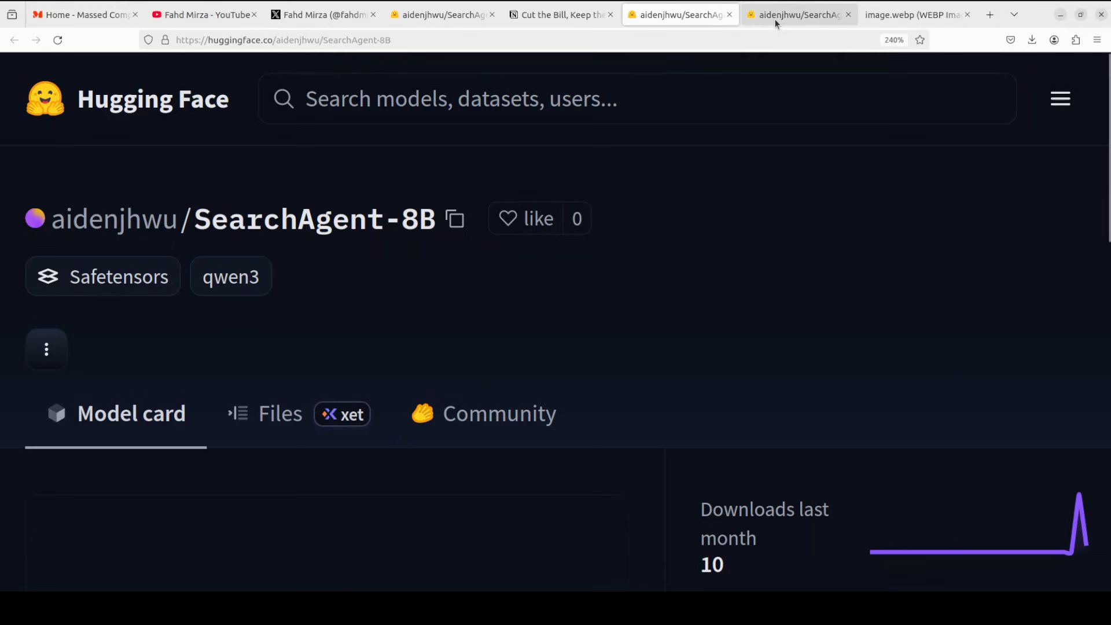
left_click(799, 14)
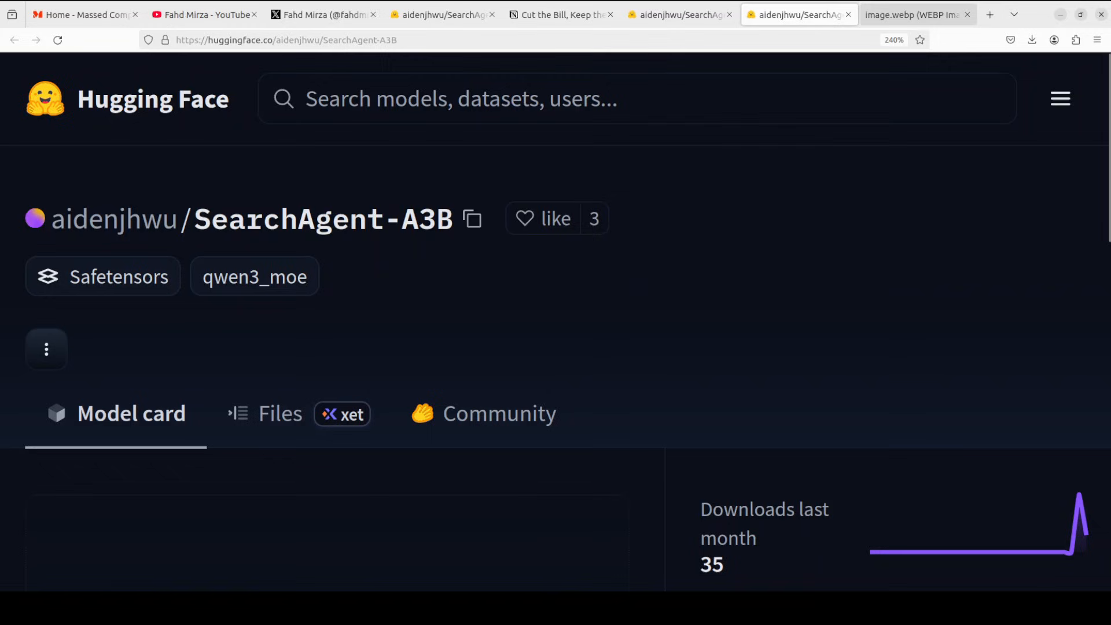
left_click(912, 14)
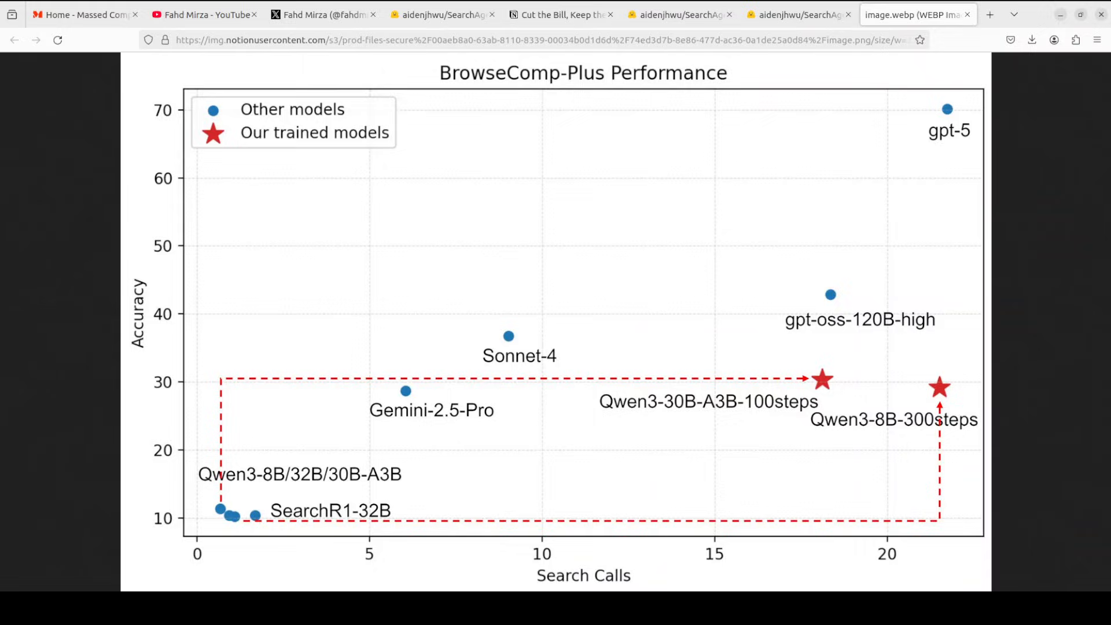
- Return to the SearchAgent-8B-hq tab while the server finishes loading weights
left_click(442, 14)
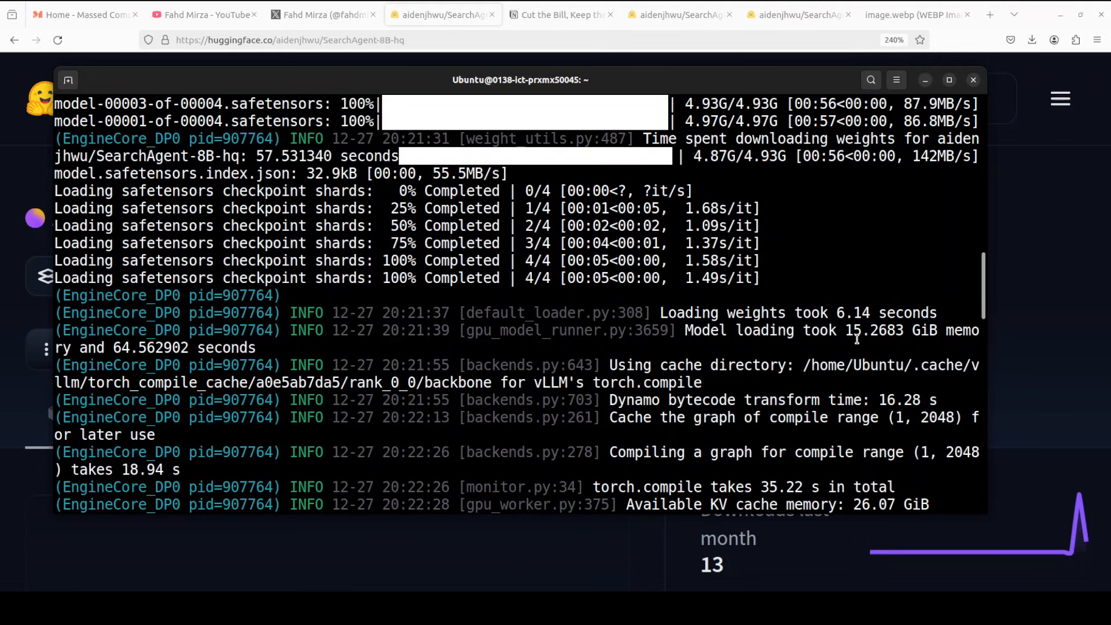
double_click(866, 331)
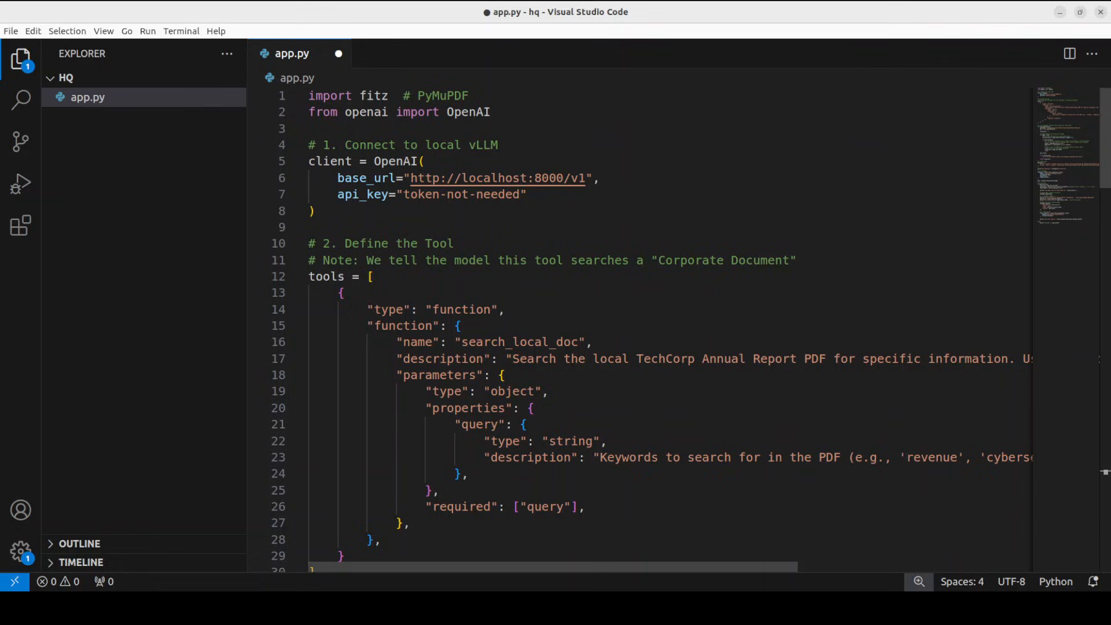
- Highlight the OpenAI client block pointing at localhost:8000 in app.py
left_click_drag(319, 161, 526, 194)
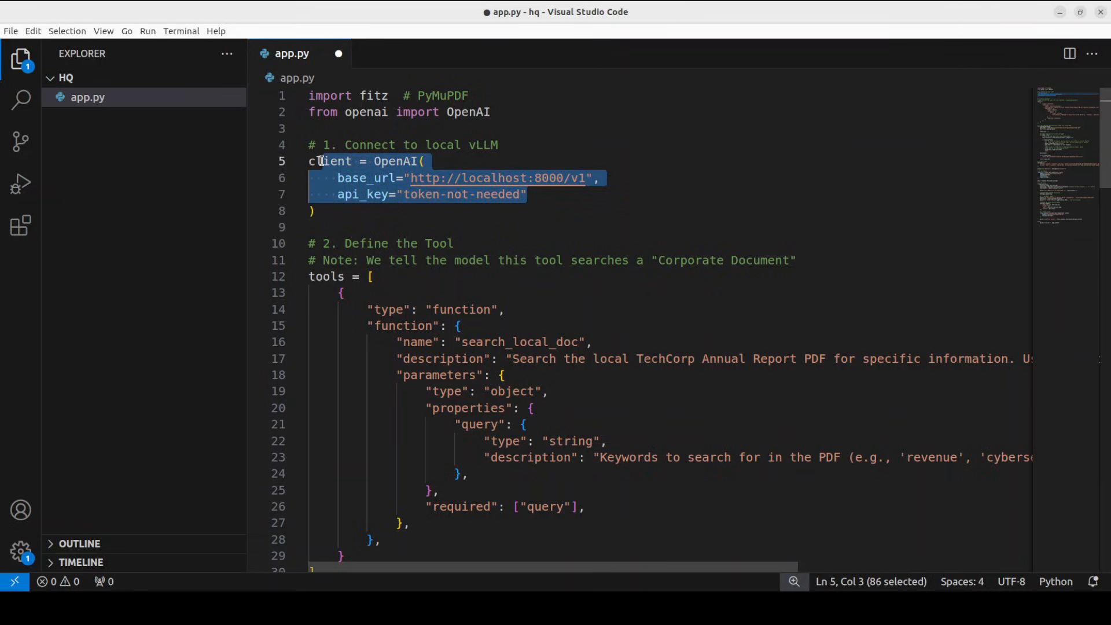
mouse_move(581, 405)
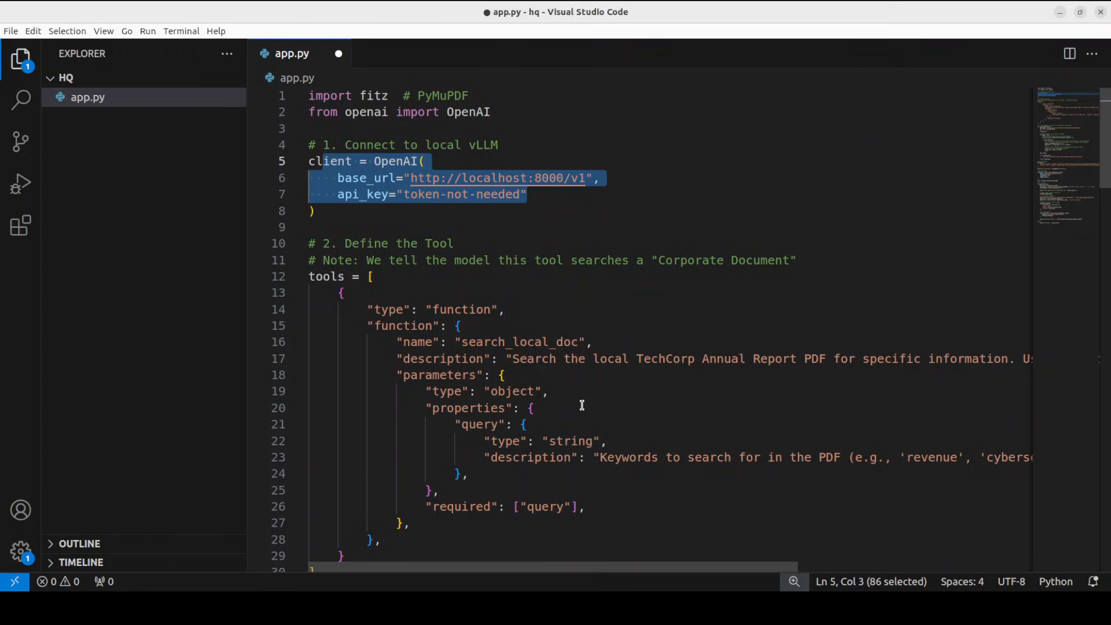
mouse_move(574, 392)
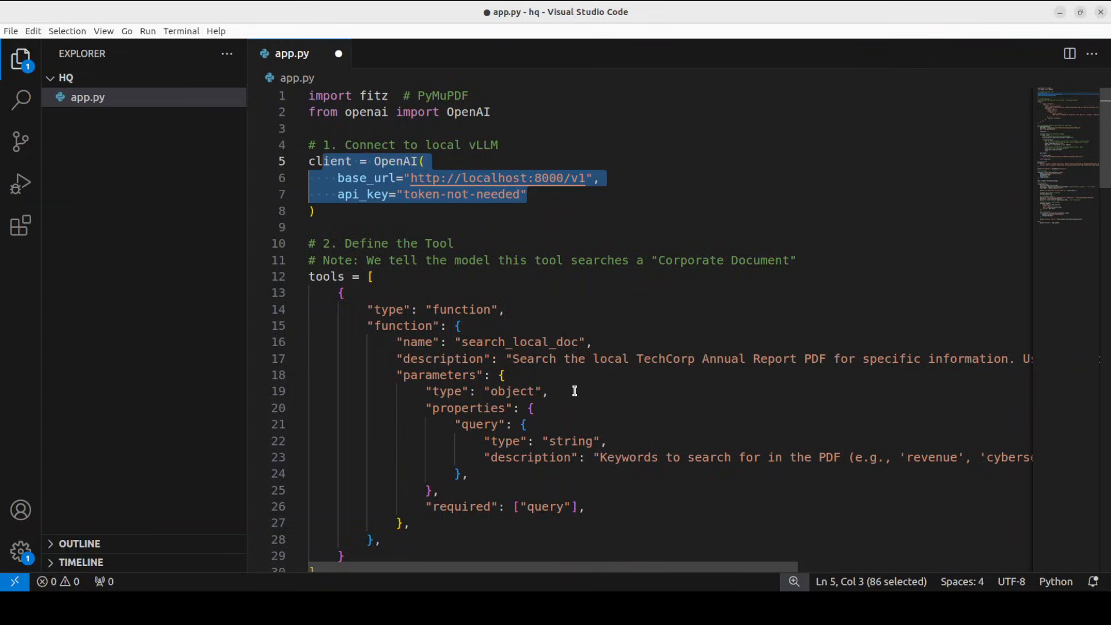
mouse_move(365, 379)
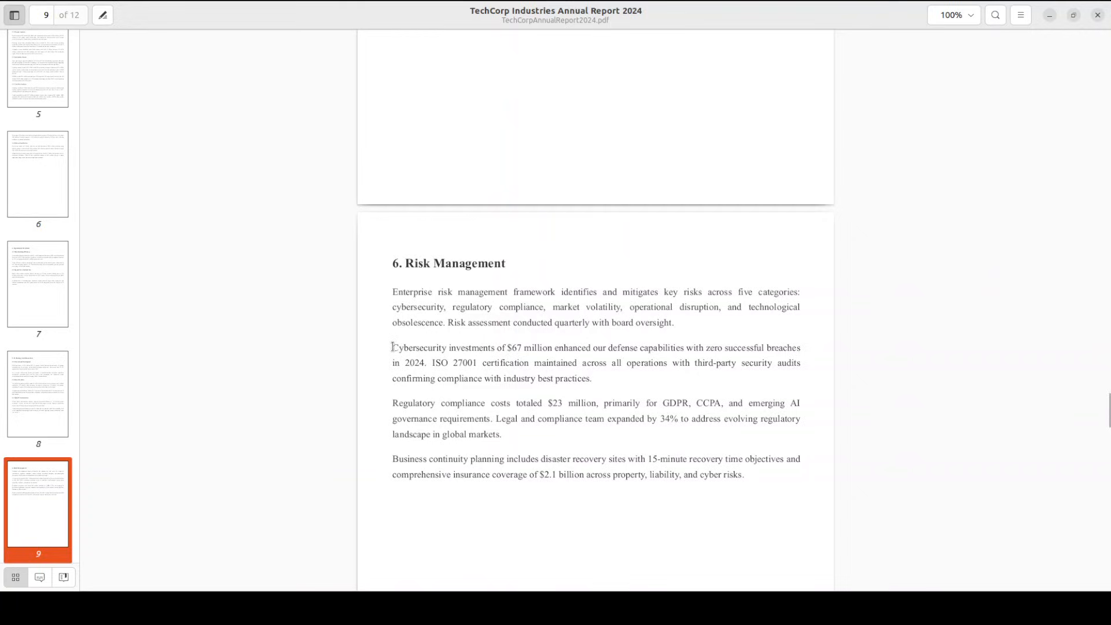
- Highlight the page 9 sentence on $67 million cybersecurity investments
left_click_drag(392, 347, 503, 347)
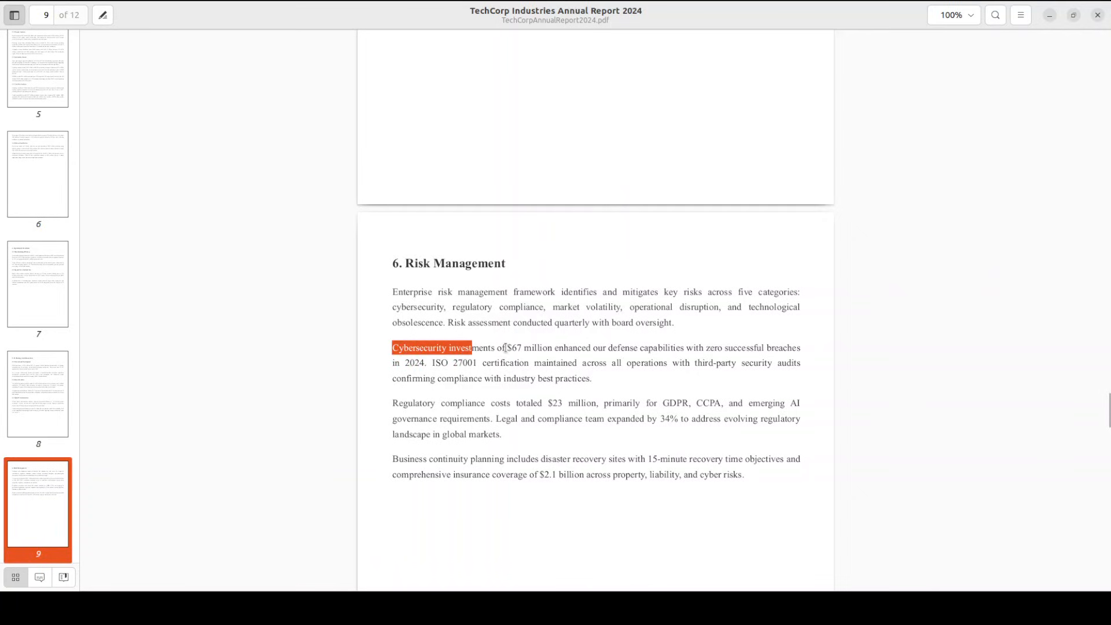
left_click_drag(483, 348, 581, 347)
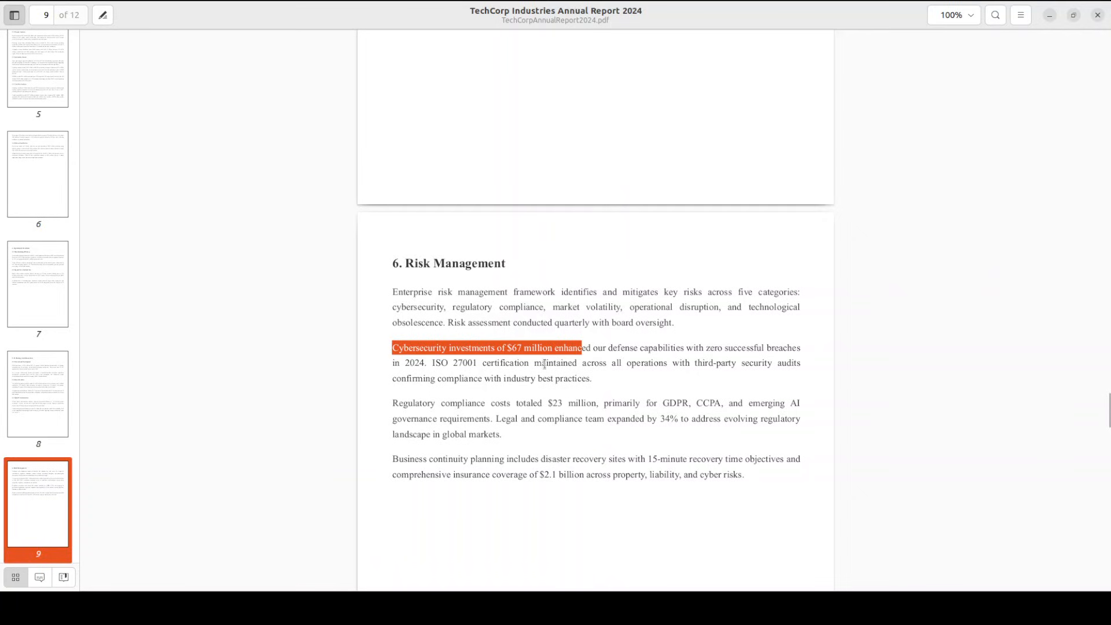
mouse_move(435, 361)
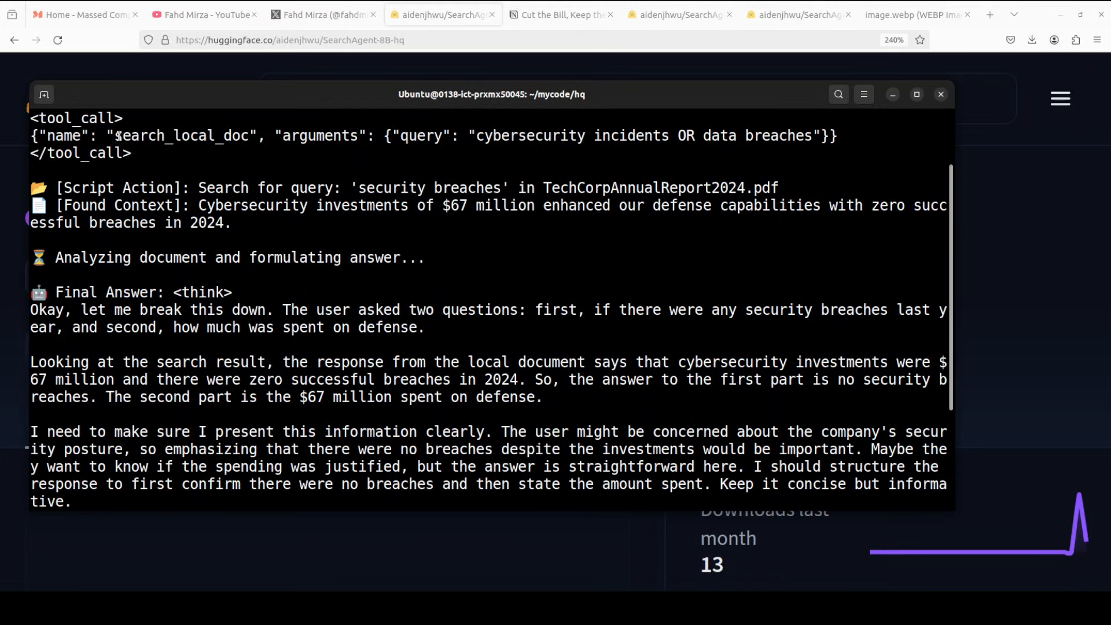
- Highlight the PDF context found and the final answer: no 2024 breaches, $67 million cybersecurity
left_click_drag(476, 135, 612, 136)
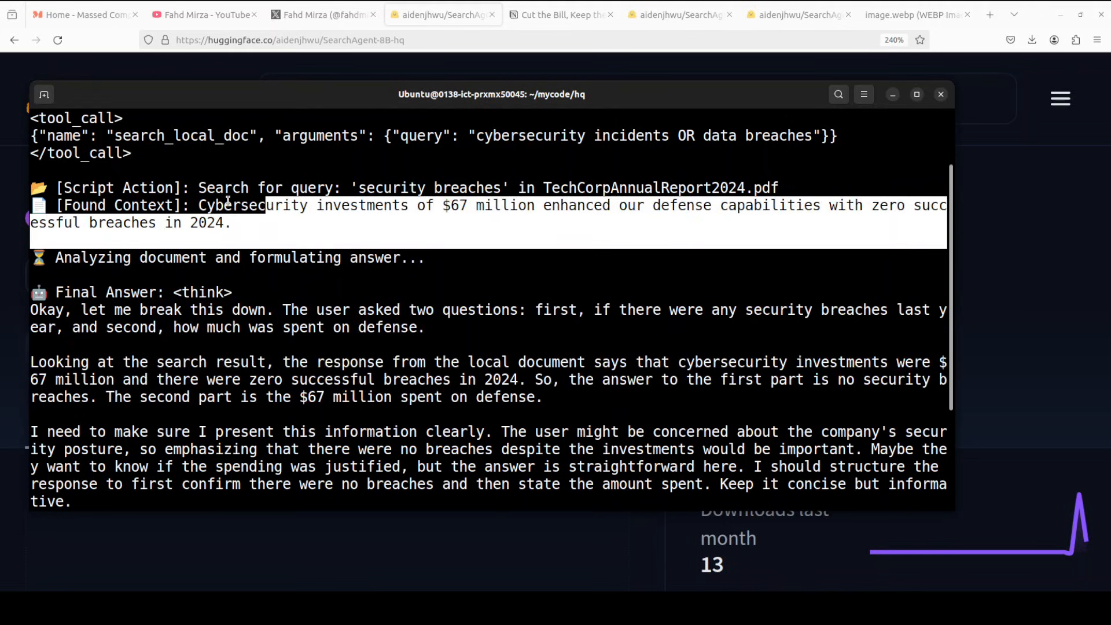
scroll("down", 3)
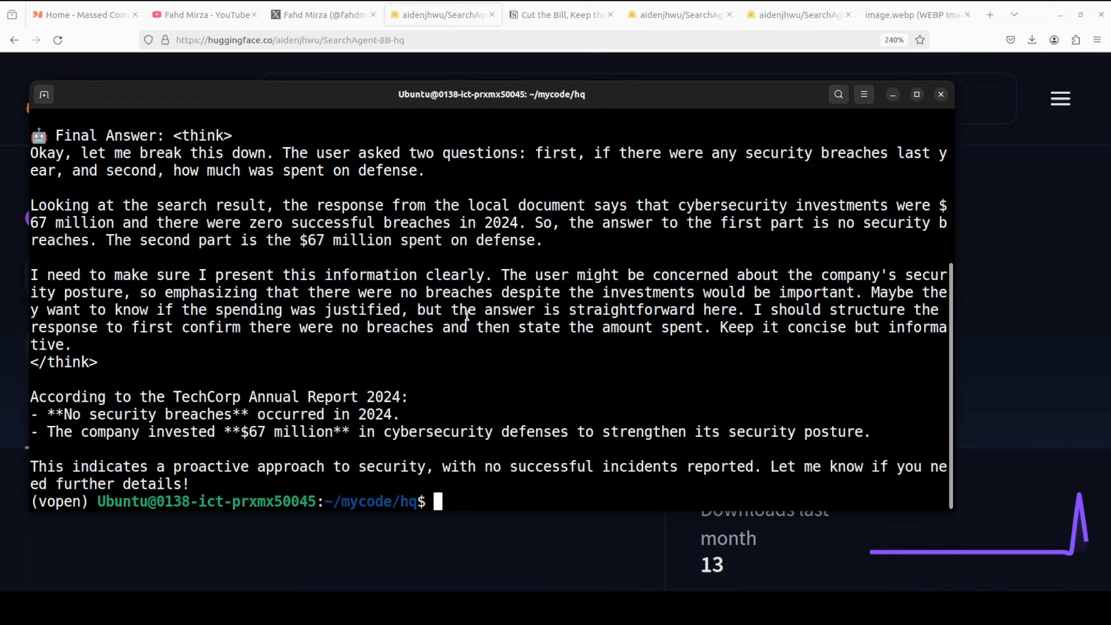
left_click_drag(32, 395, 351, 414)
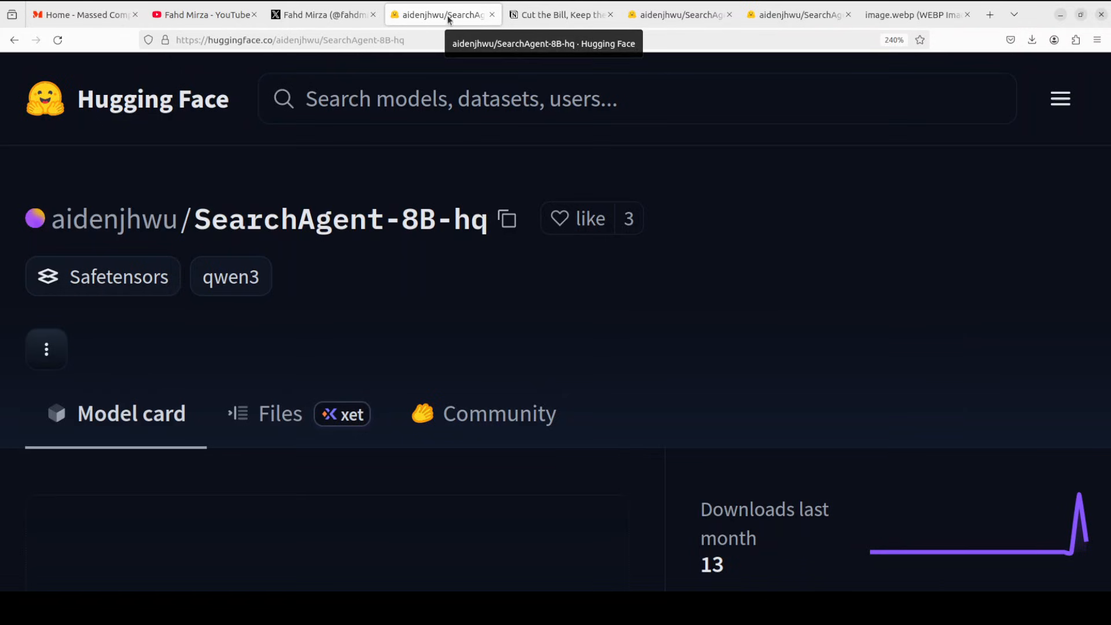
- Revisit the Notion blog post, then the YouTube channel's vLLM tutorial search results
left_click(559, 14)
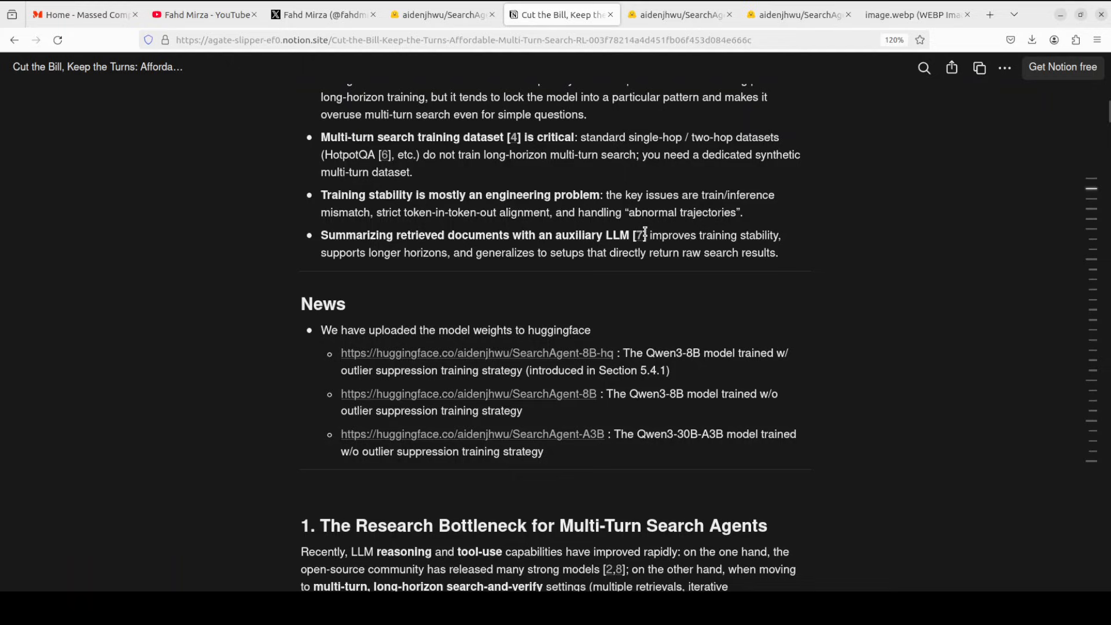
mouse_move(676, 431)
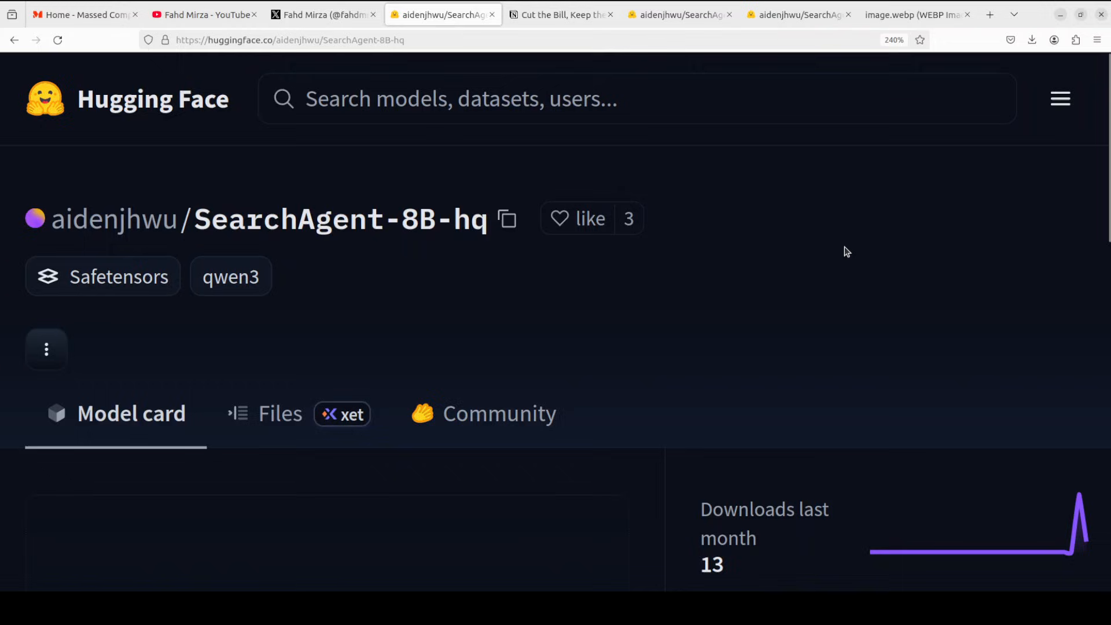
mouse_move(842, 252)
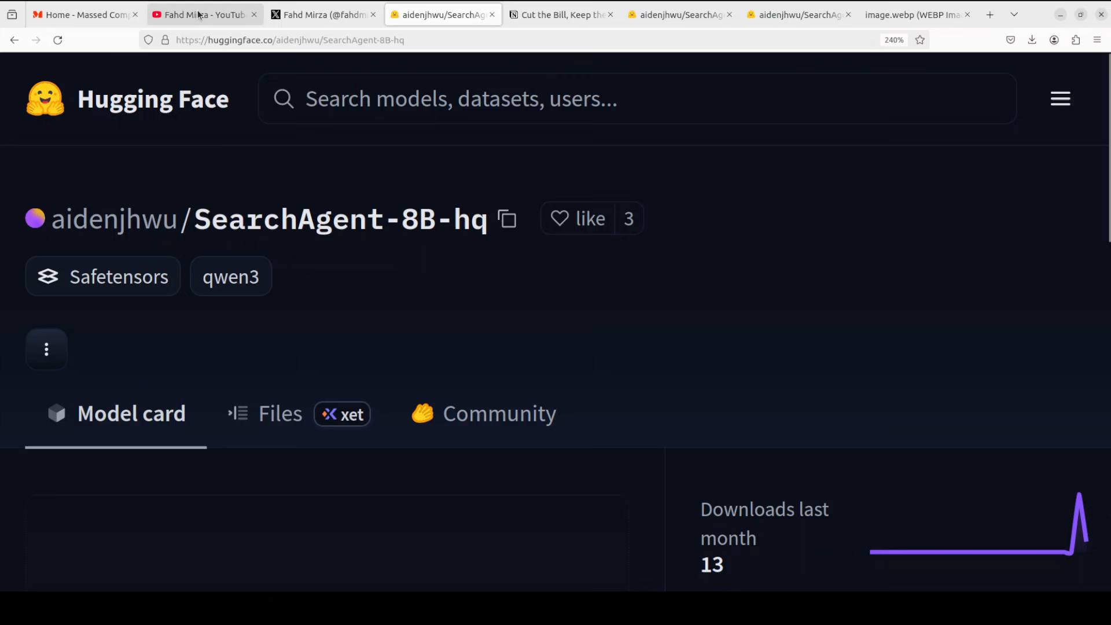
left_click(203, 13)
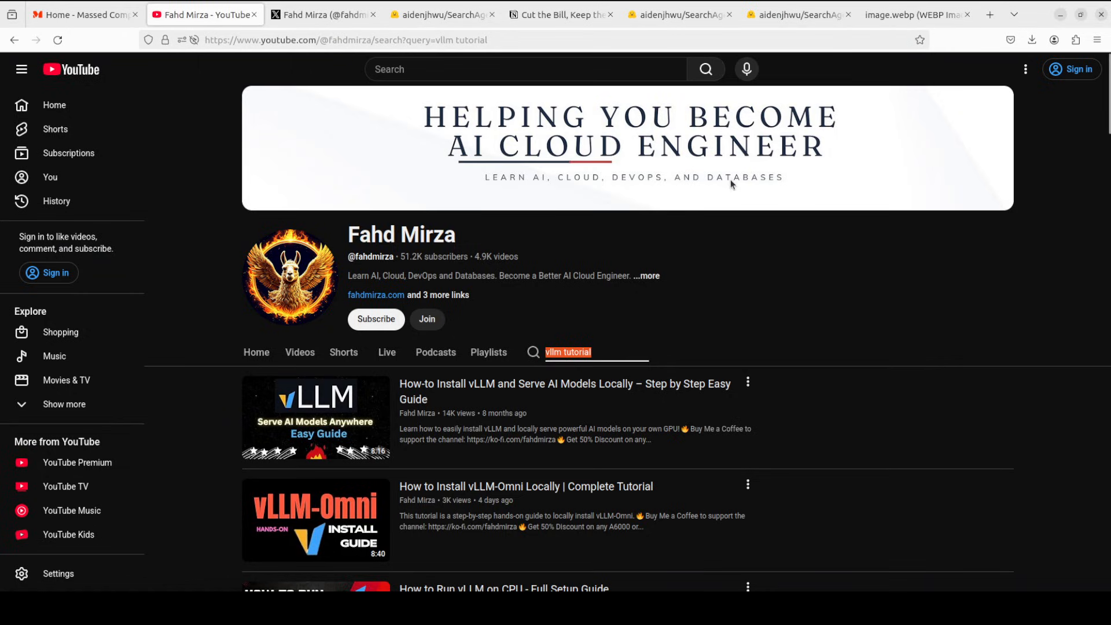